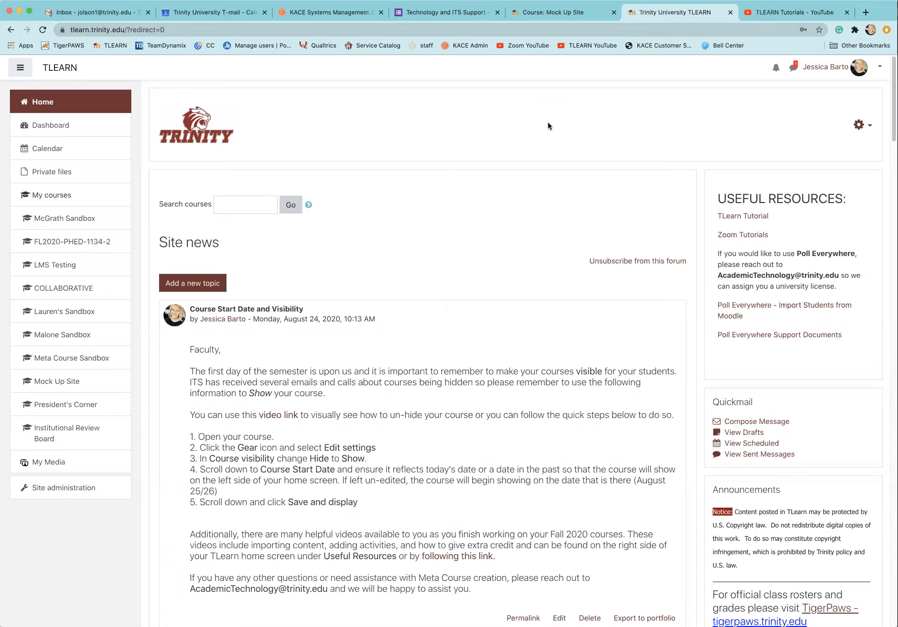
mouse_move(489, 127)
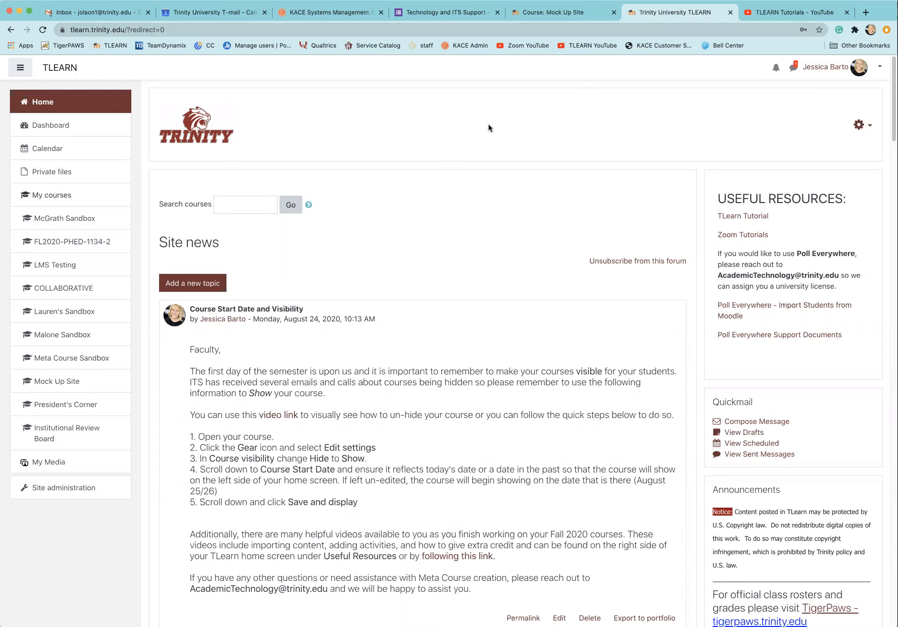
mouse_move(60, 384)
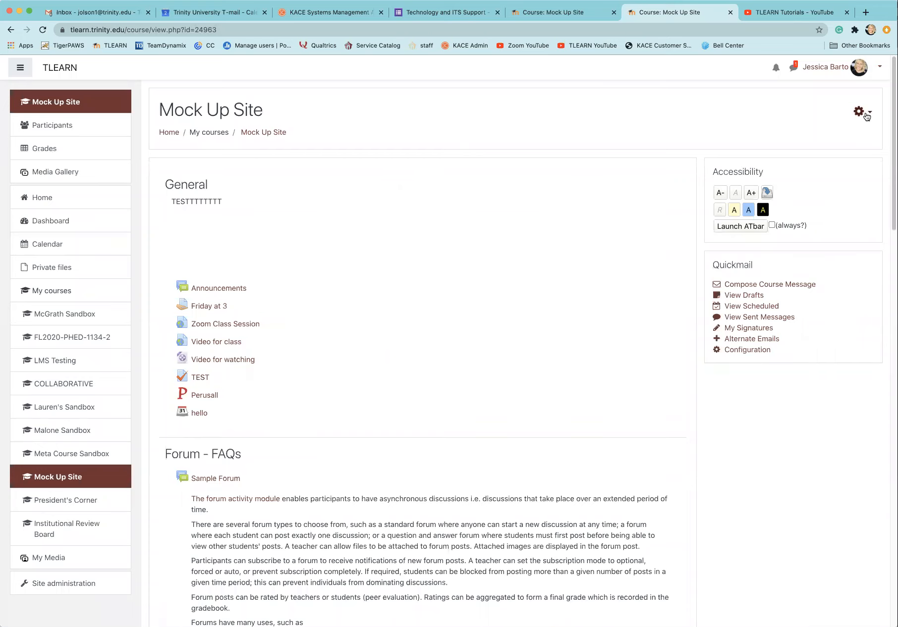
Turn editing on for the Mock Up Site course from the gear menu.
left_click(858, 112)
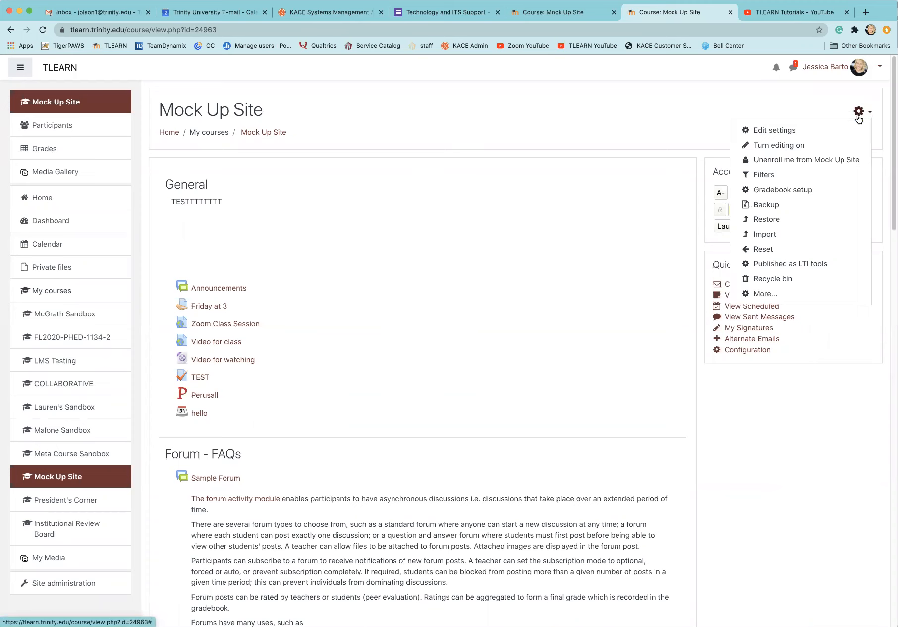
left_click(858, 111)
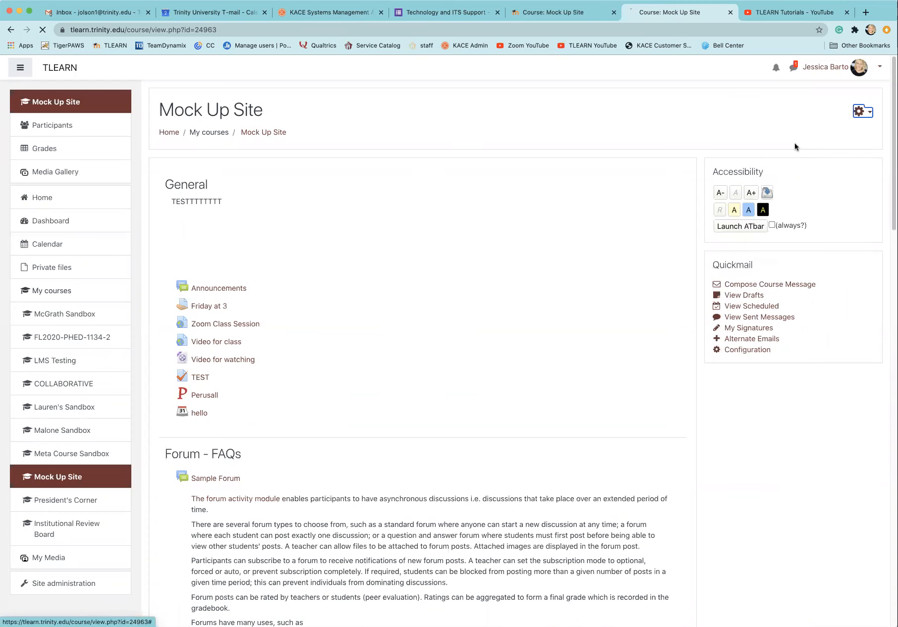
left_click(860, 112)
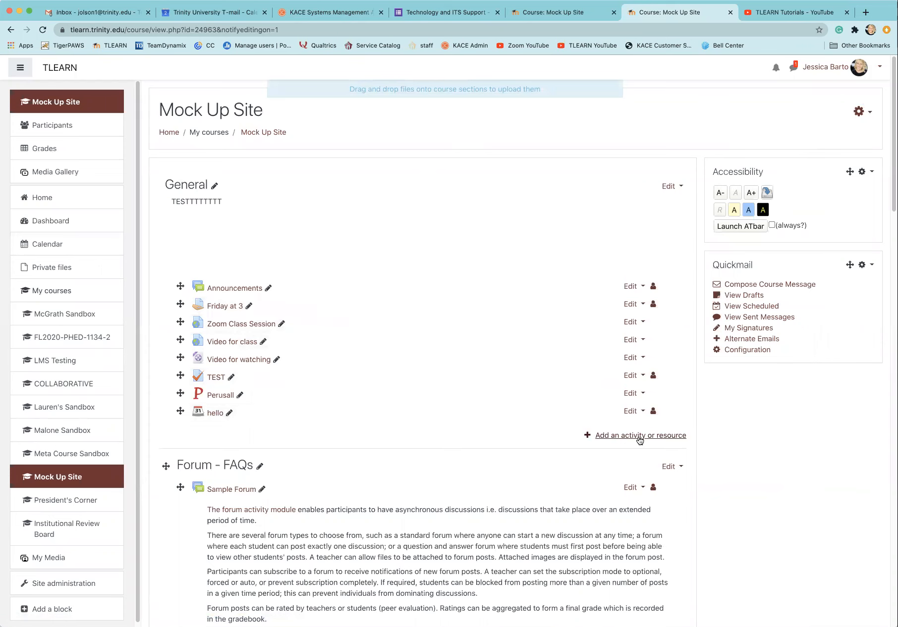
scroll("down", 3)
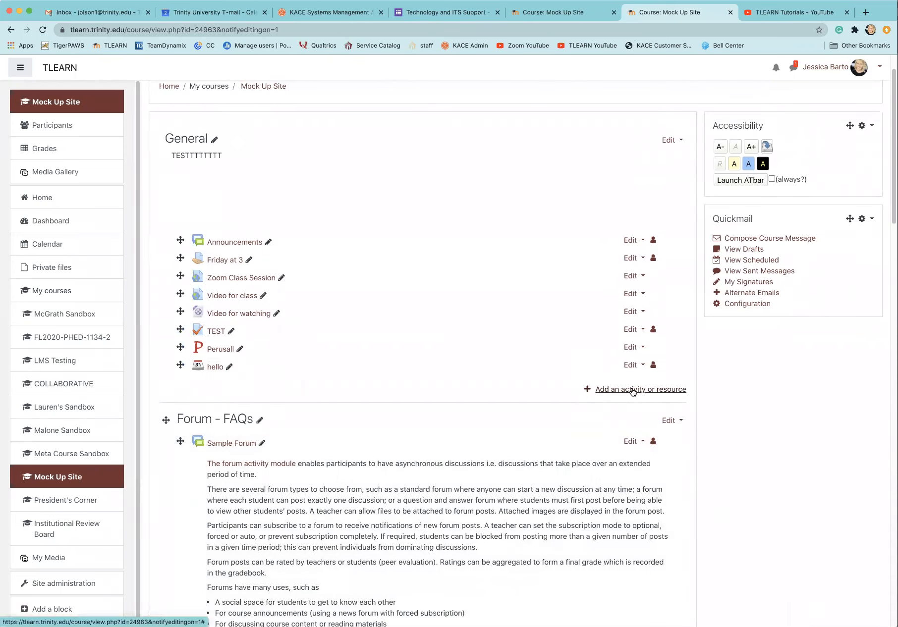
Add a new File resource to the General section from the activity chooser.
left_click(641, 389)
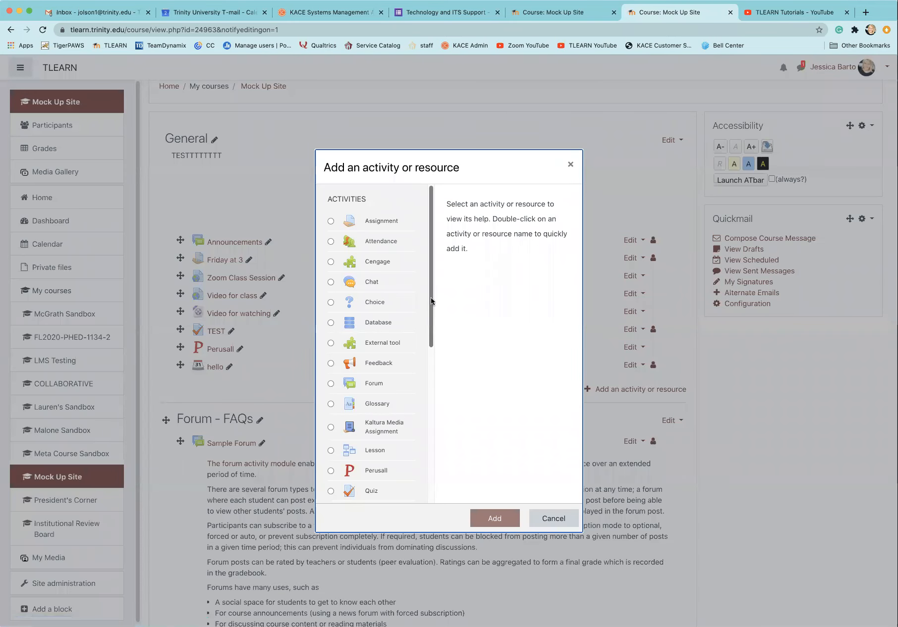
scroll("down", 3)
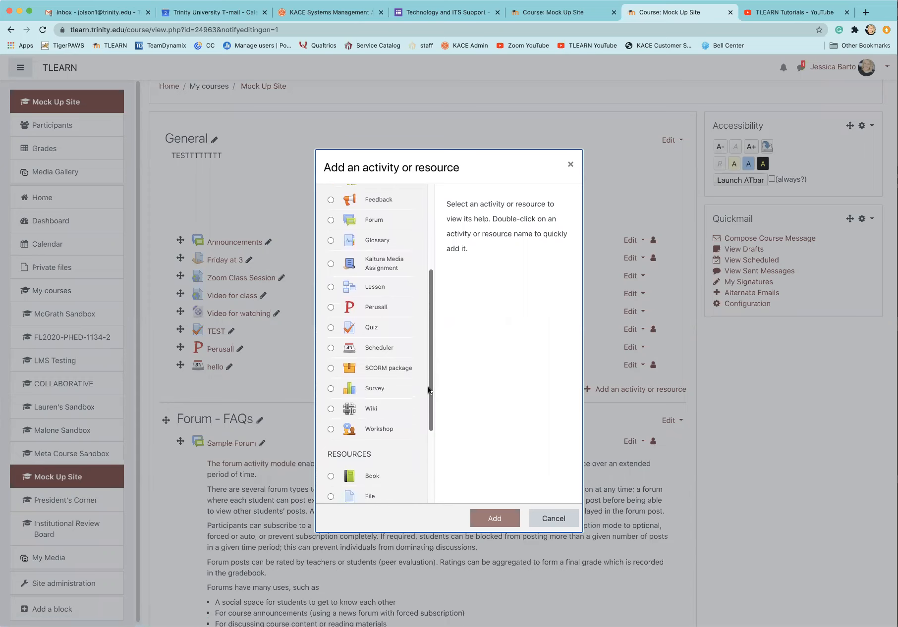
scroll("down", 3)
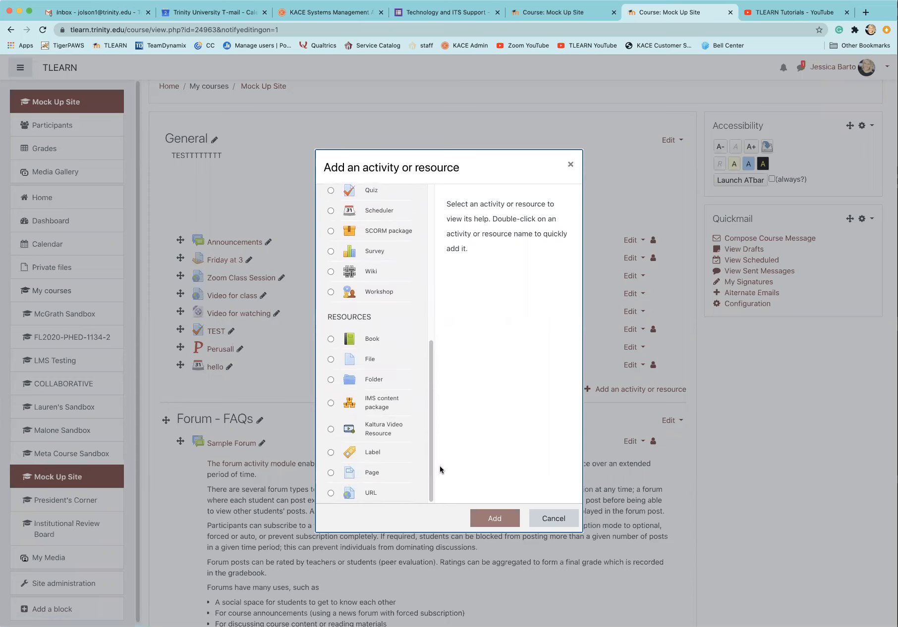
left_click(331, 359)
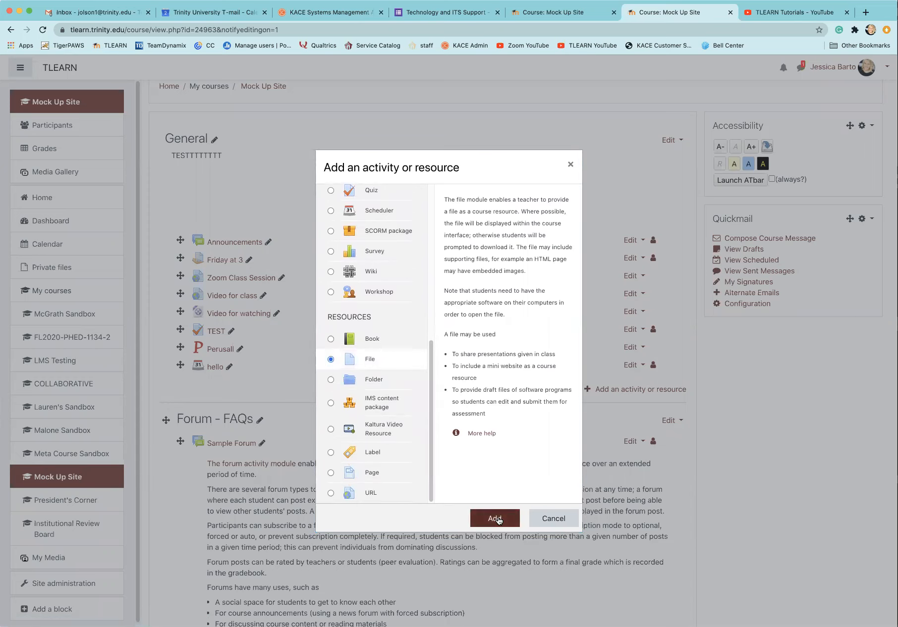
left_click(494, 518)
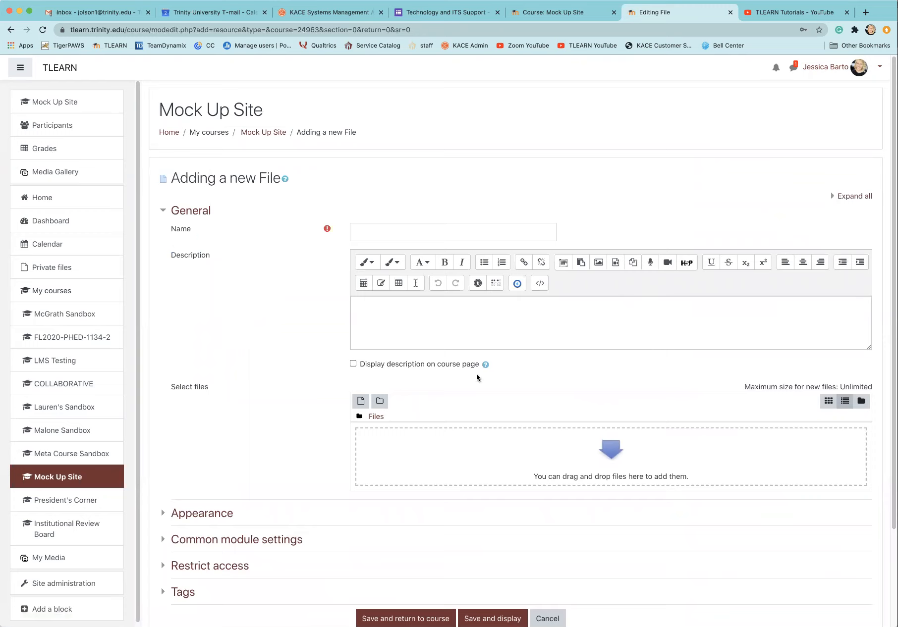
mouse_move(551, 437)
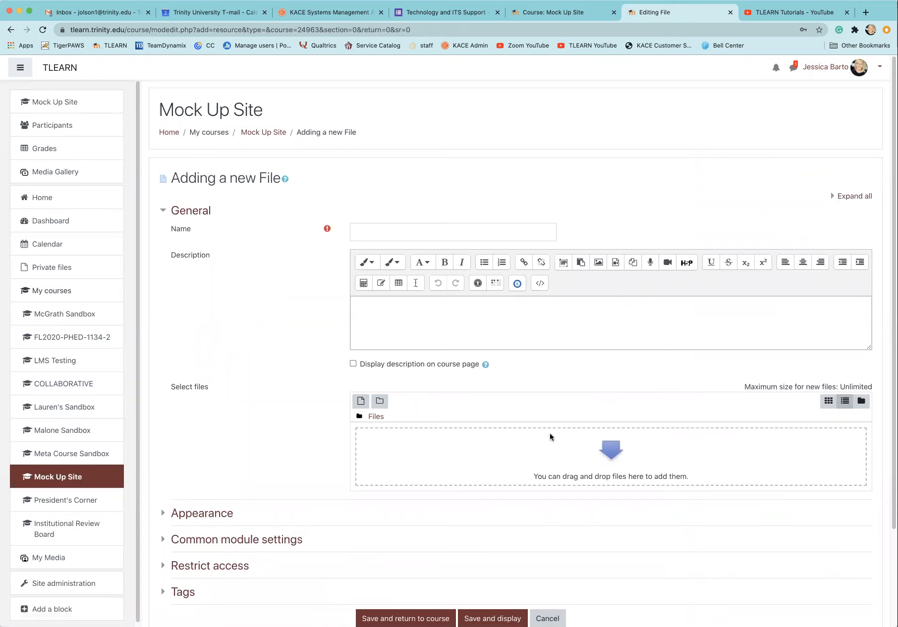
mouse_move(592, 450)
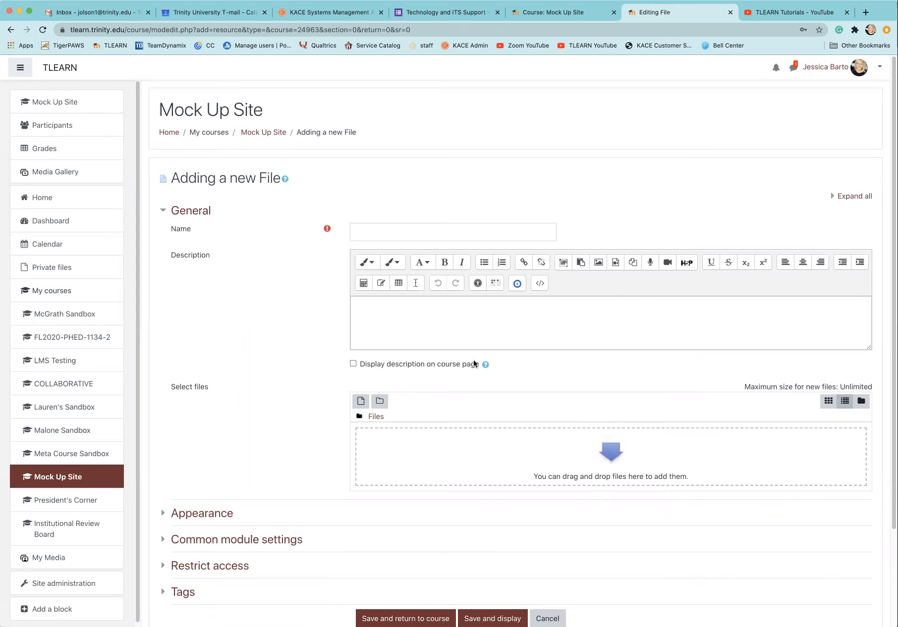
left_click(356, 304)
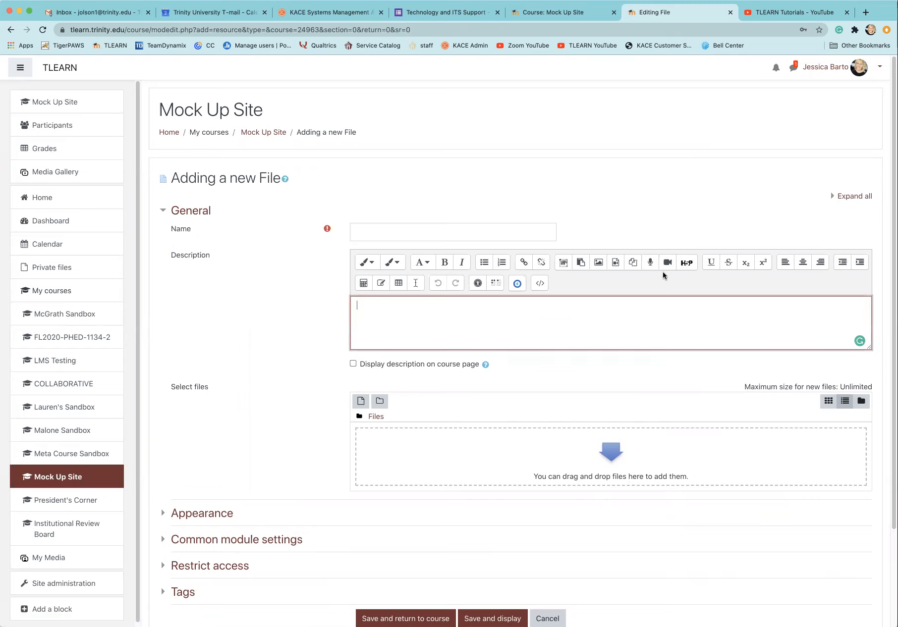
mouse_move(668, 262)
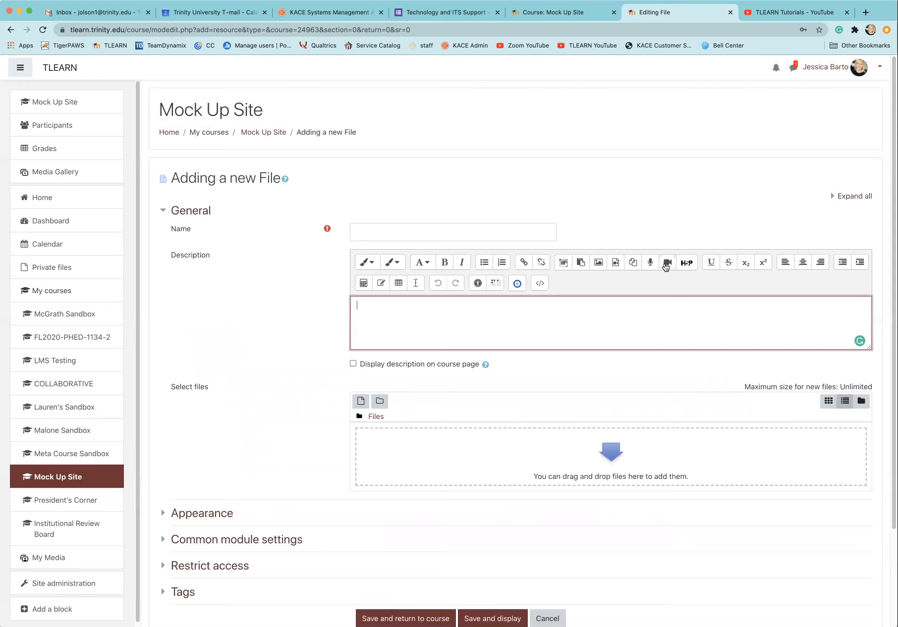
mouse_move(730, 430)
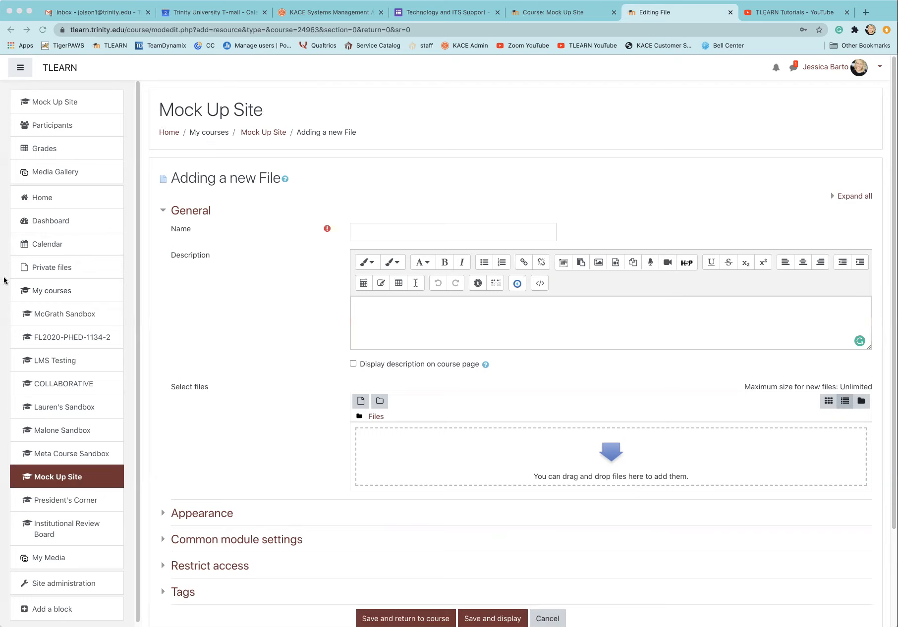
mouse_move(206, 201)
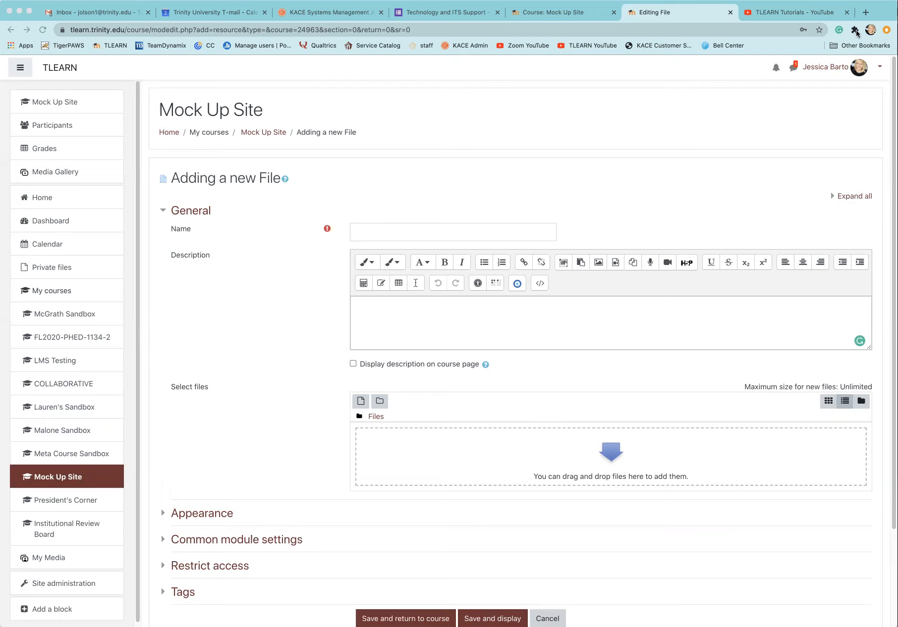
mouse_move(611, 450)
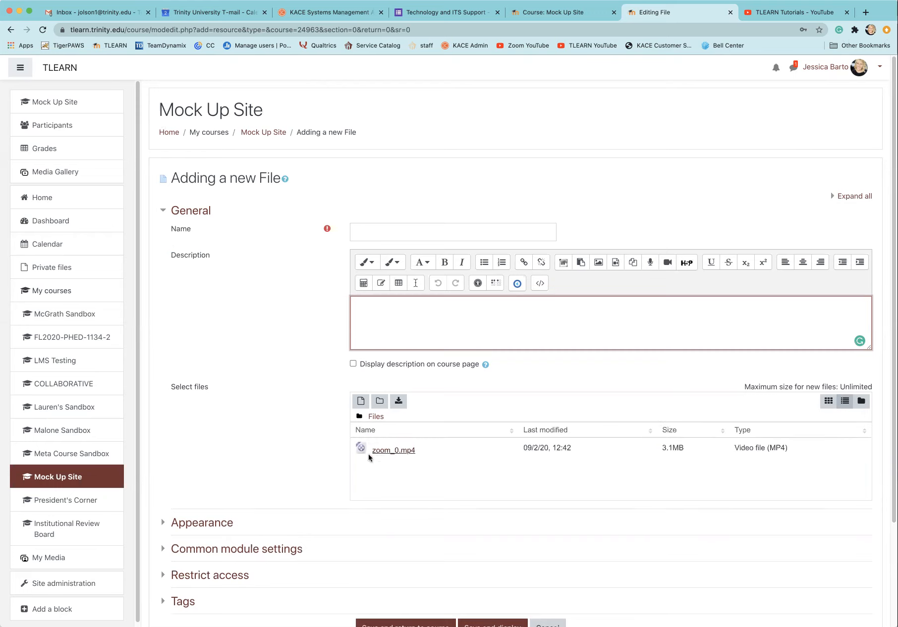
mouse_move(756, 444)
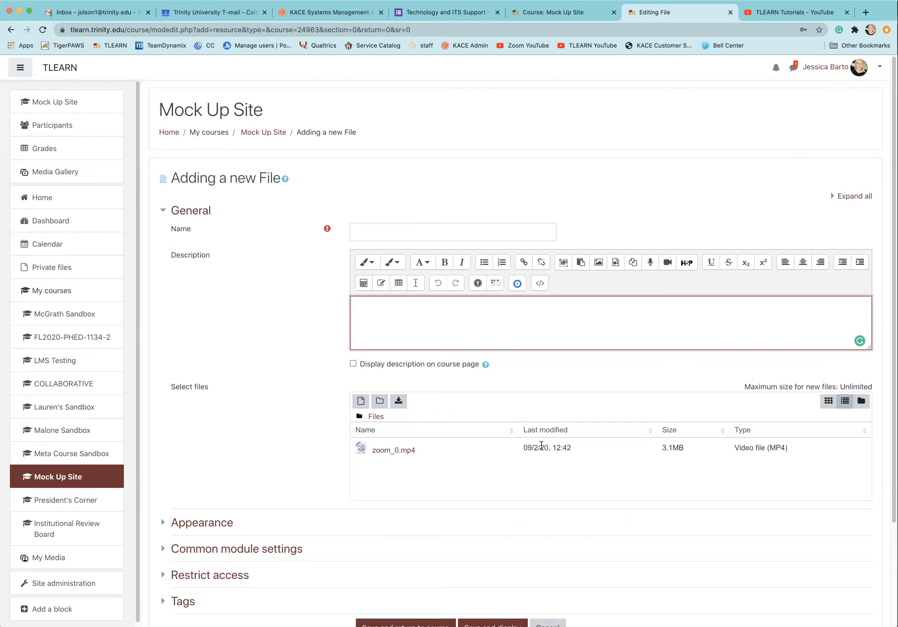
Scroll down the new File form after zoom_0.mp4 is attached.
scroll("down", 3)
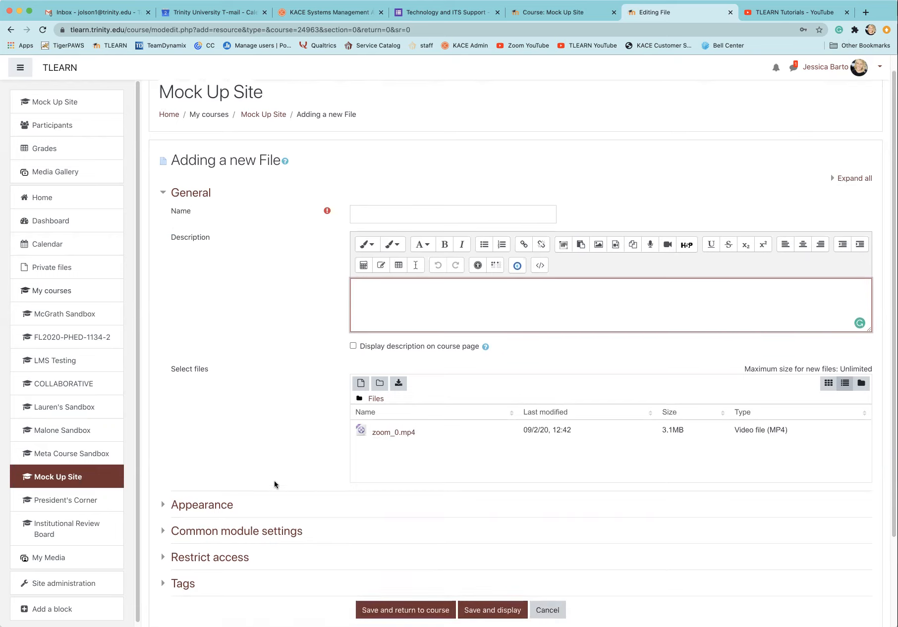
scroll("down", 3)
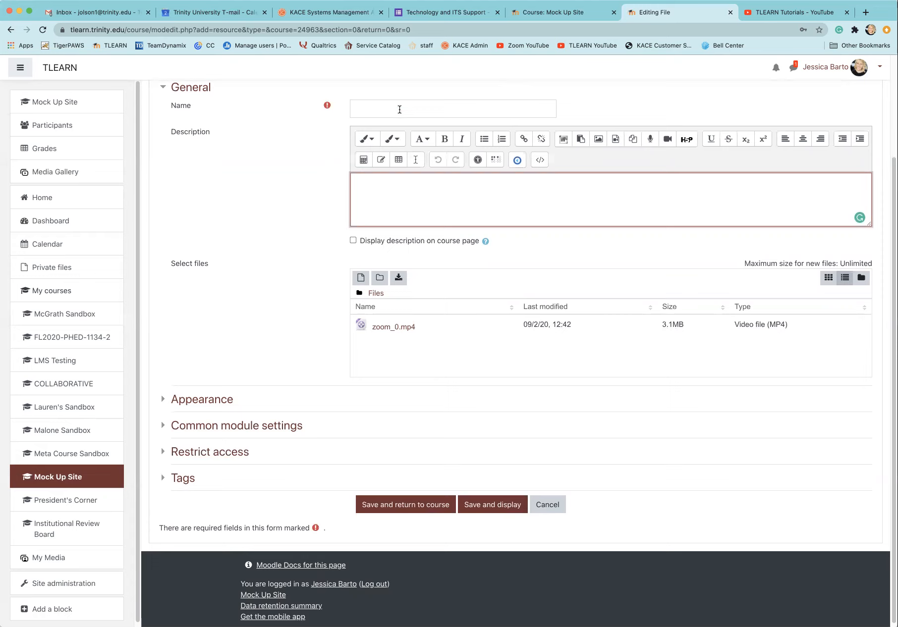
Name the resource 'Zoom video upload' and save and display it.
type("Zoom video upload")
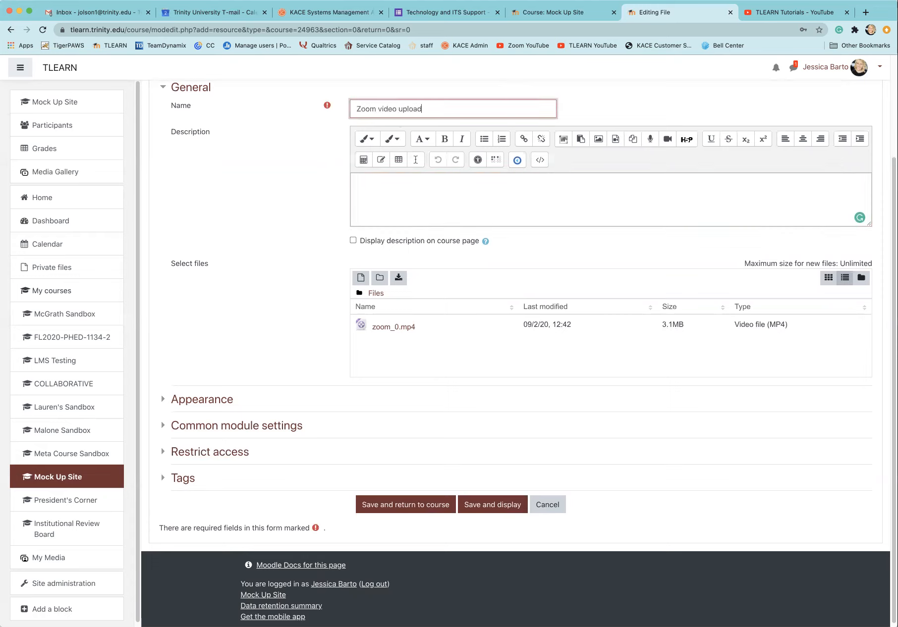
left_click(492, 504)
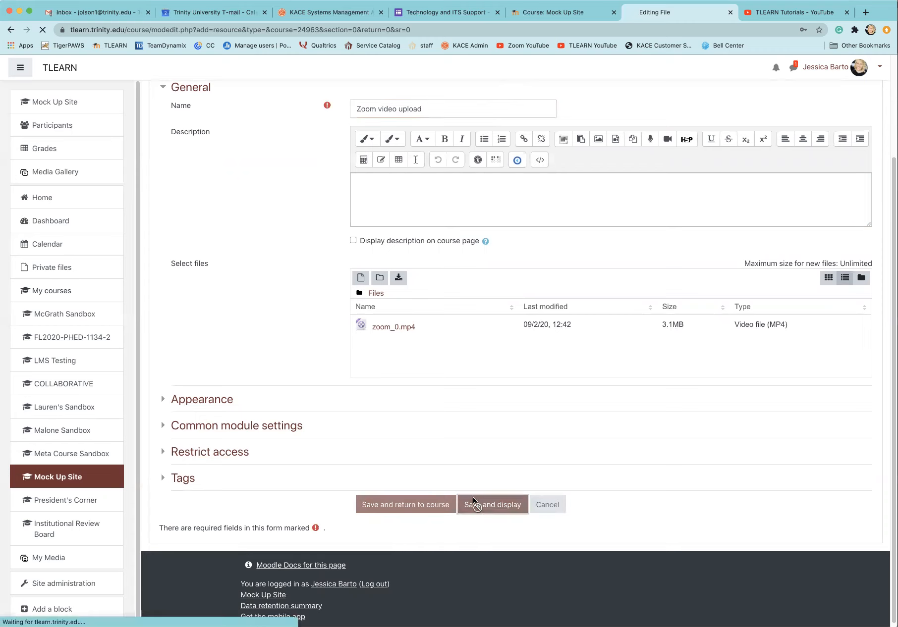
left_click(491, 504)
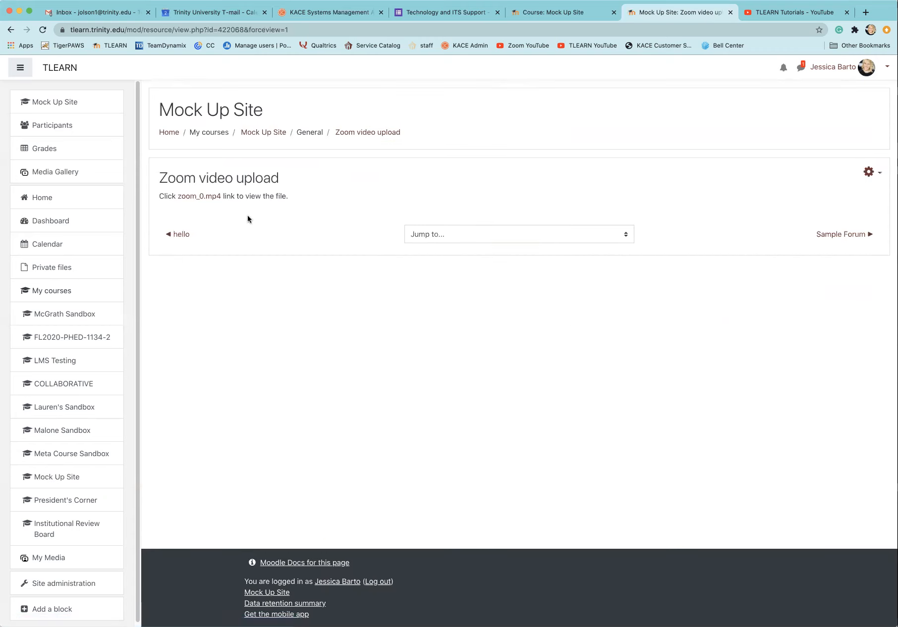
mouse_move(267, 127)
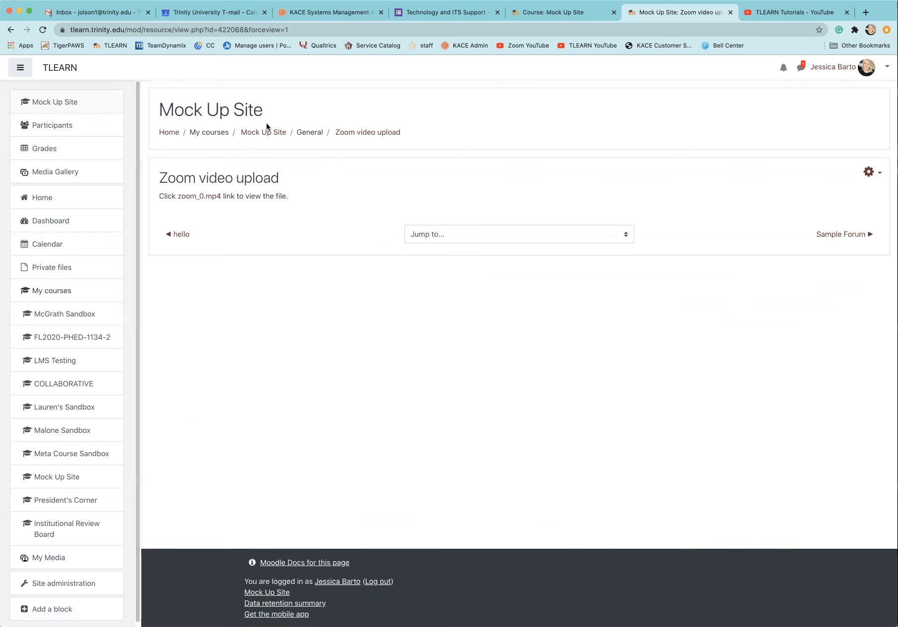
Return to the Mock Up Site course page via the breadcrumb.
left_click(263, 132)
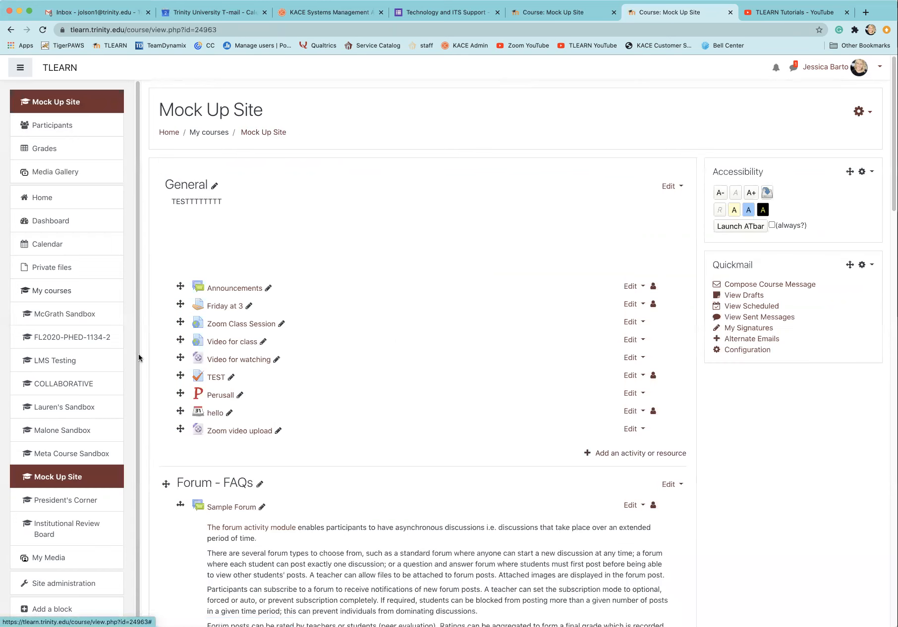